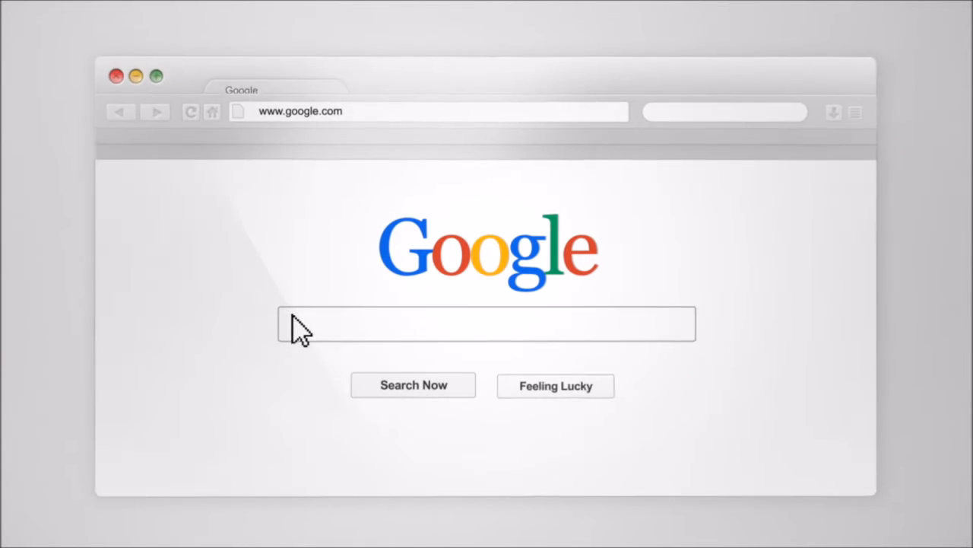
Search "How do I ..." in the intro, then have blank Document1 ready in Word.
type("How do I ...")
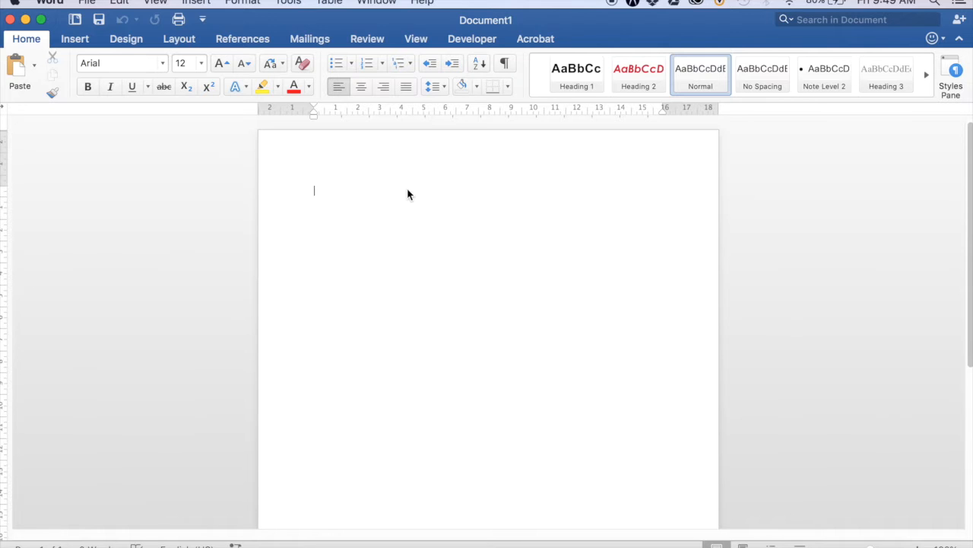
Write the heading "Replicating a form field into different areas" with an empty line below.
type("Replicating a")
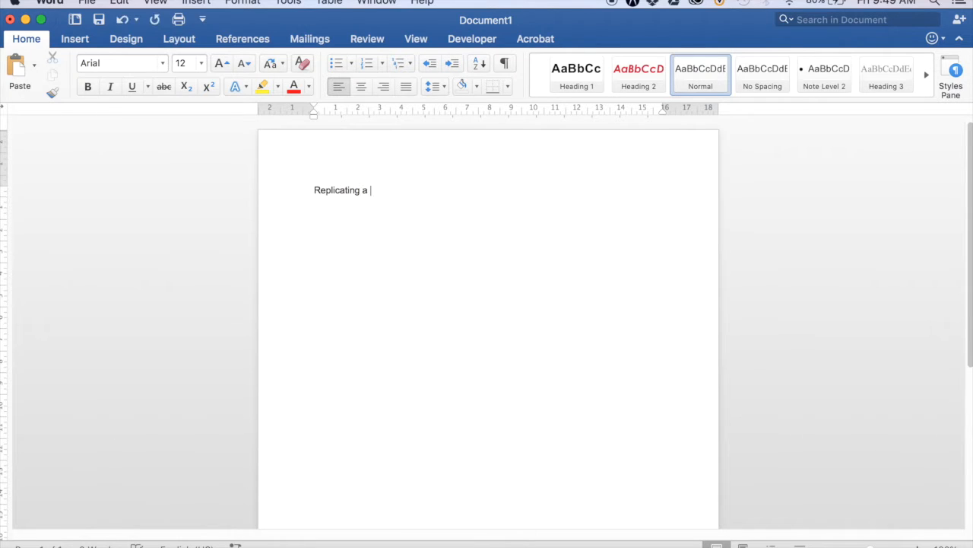
type("form fiel in")
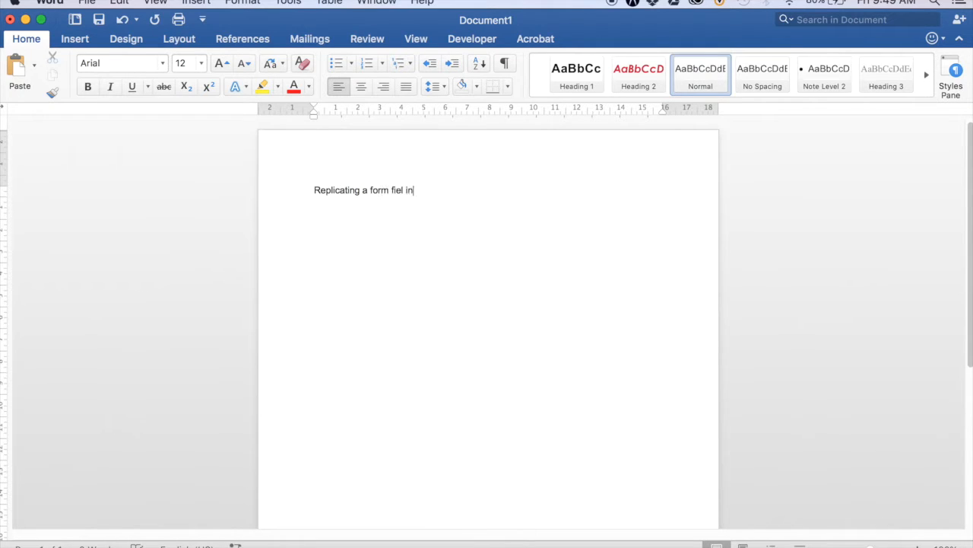
type("d ino")
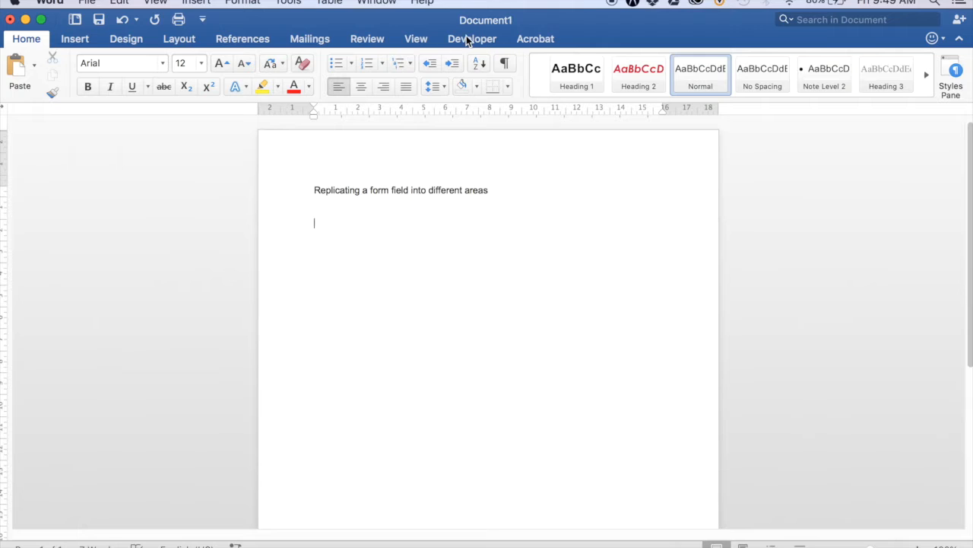
Insert a legacy text form field from the Developer tab on the empty line.
left_click(470, 38)
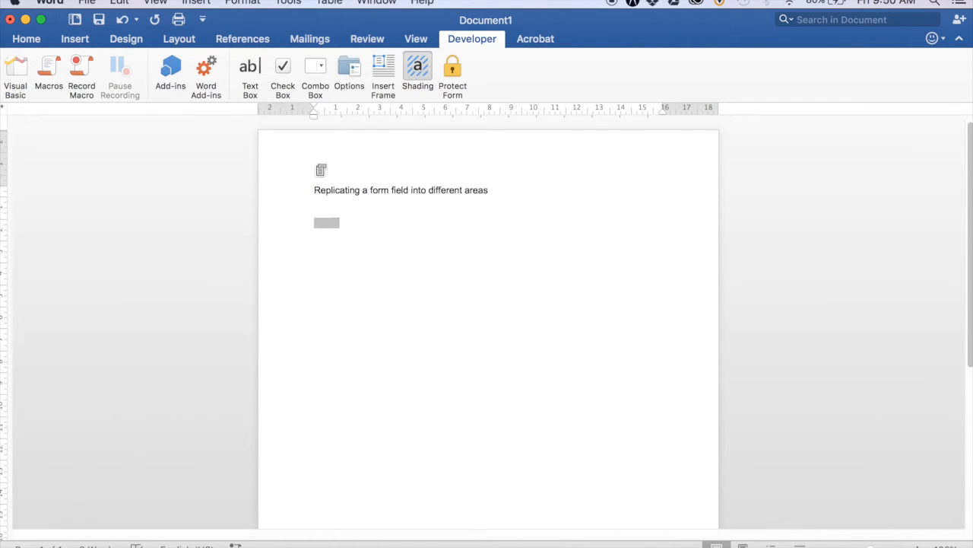
Enable Calculate on exit in the Text1 form field's properties and confirm.
right_click(326, 222)
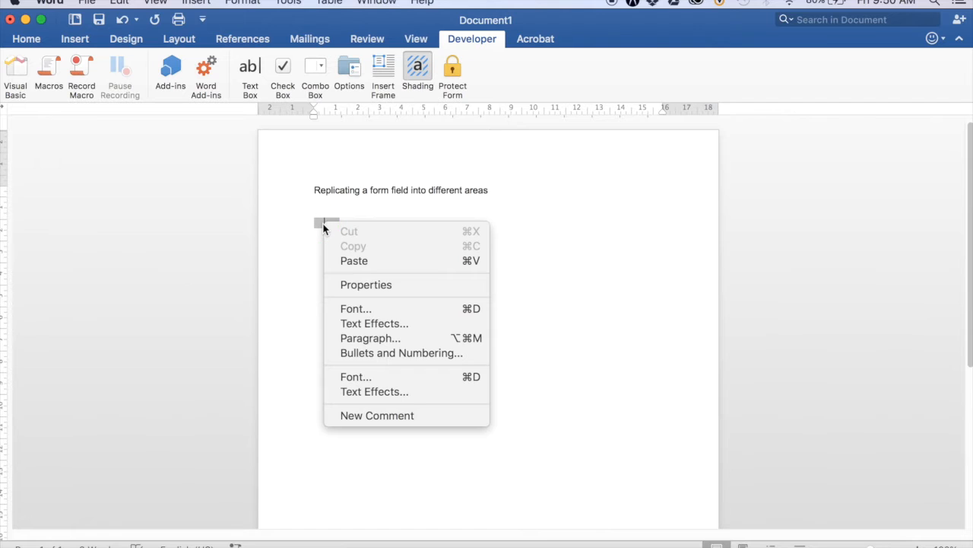
mouse_move(362, 289)
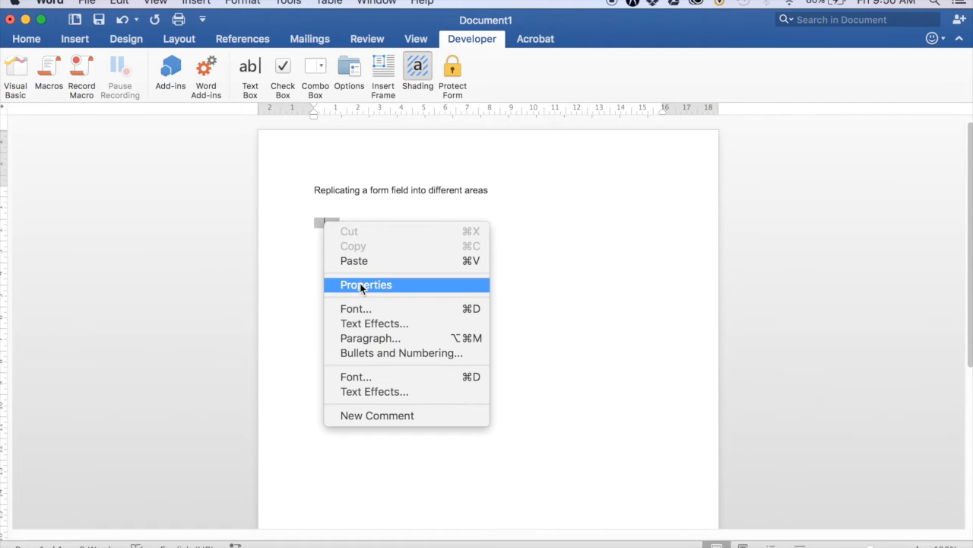
left_click(365, 284)
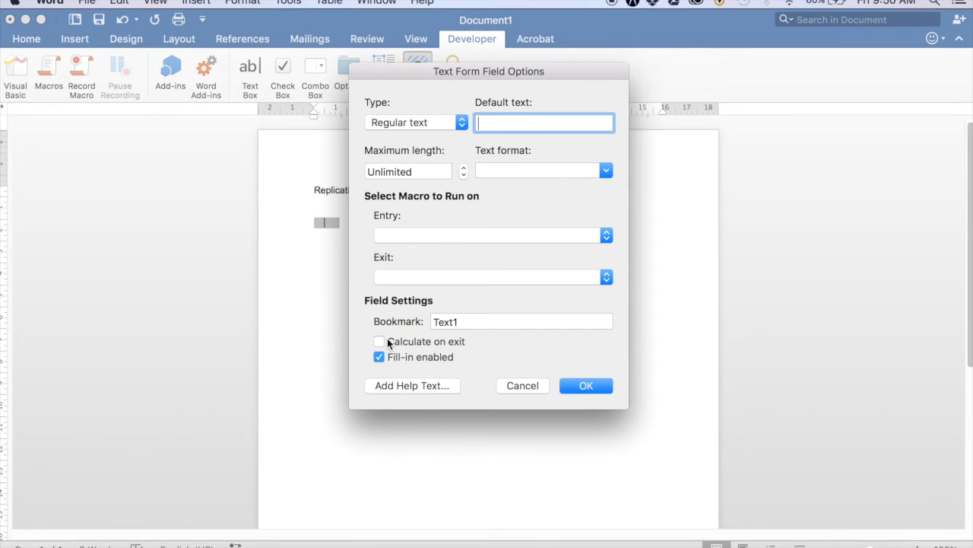
left_click(379, 341)
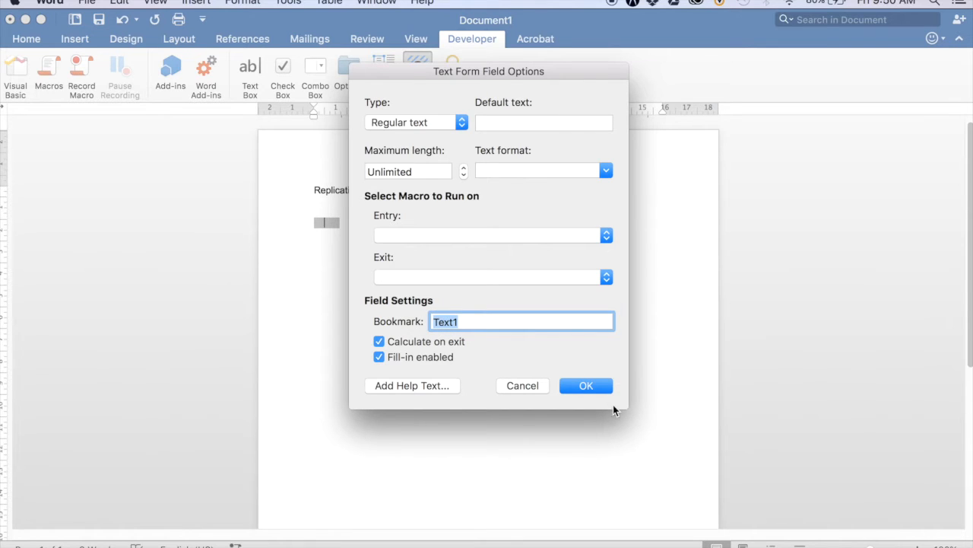
left_click(586, 387)
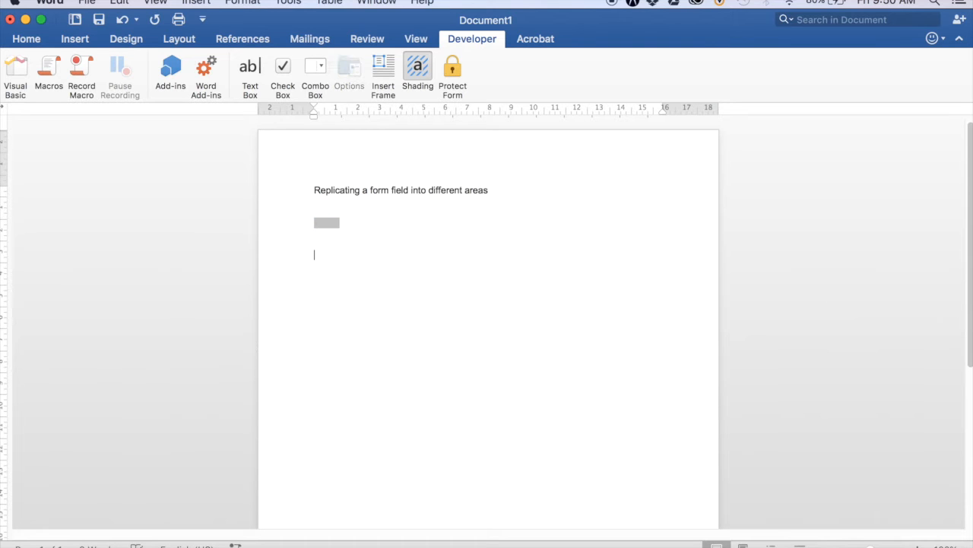
mouse_move(347, 261)
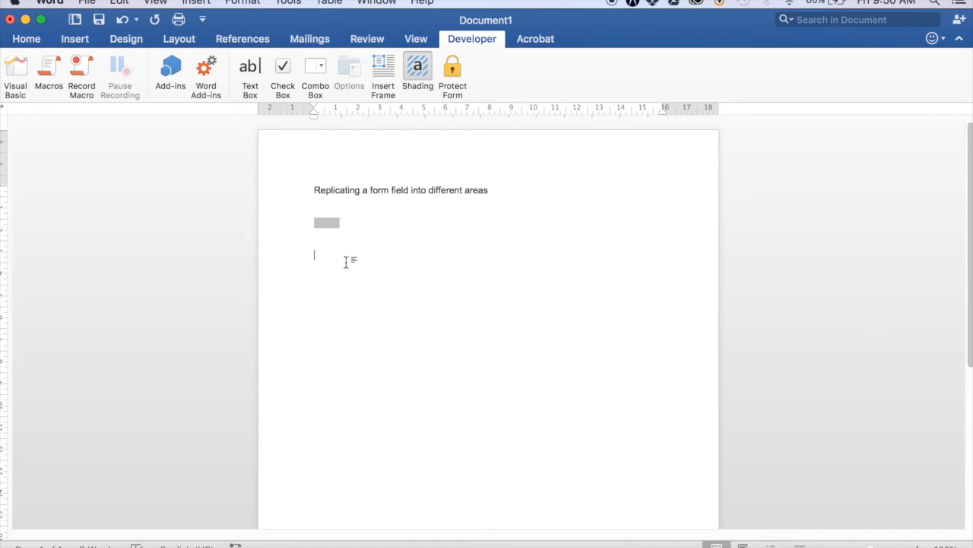
Insert a cross-reference to bookmark Text1's bookmark text below the form field.
left_click(195, 3)
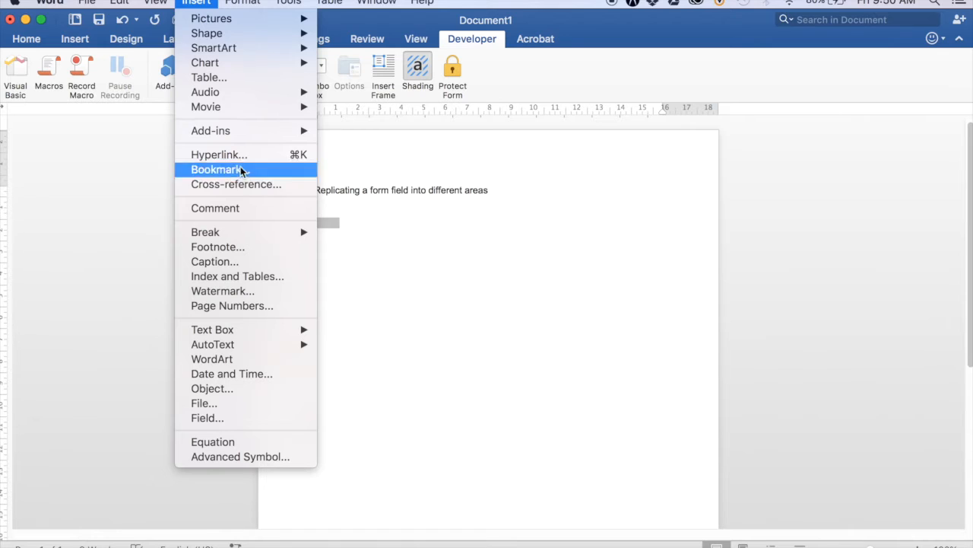
left_click(234, 184)
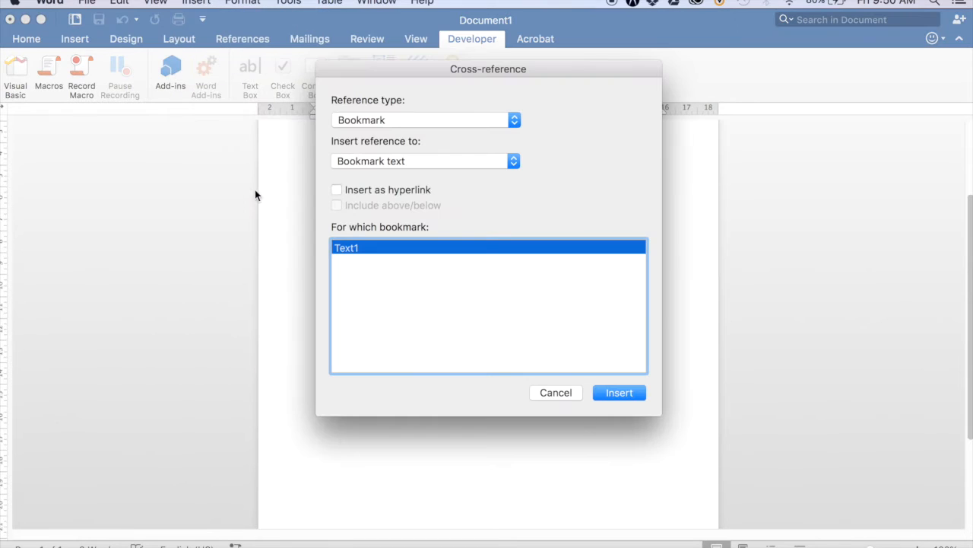
mouse_move(551, 288)
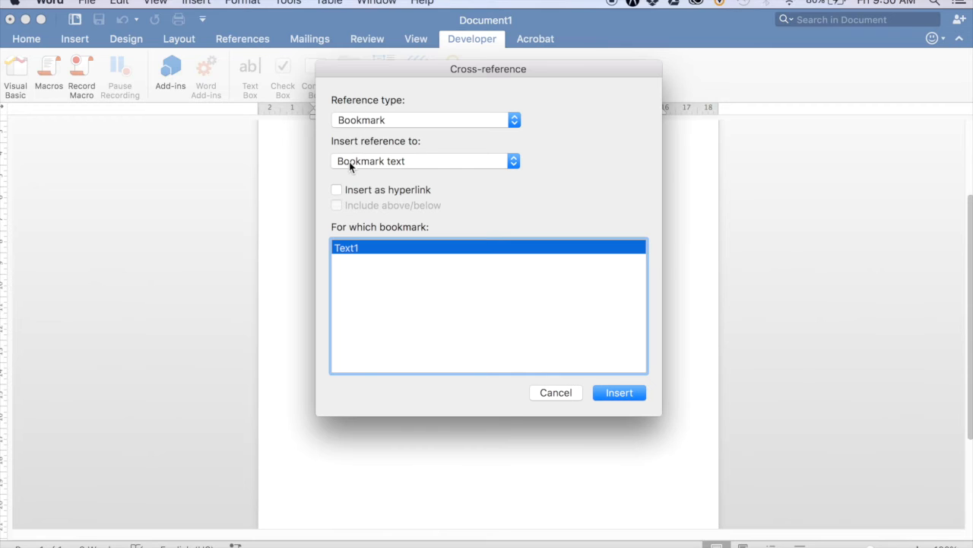
mouse_move(587, 374)
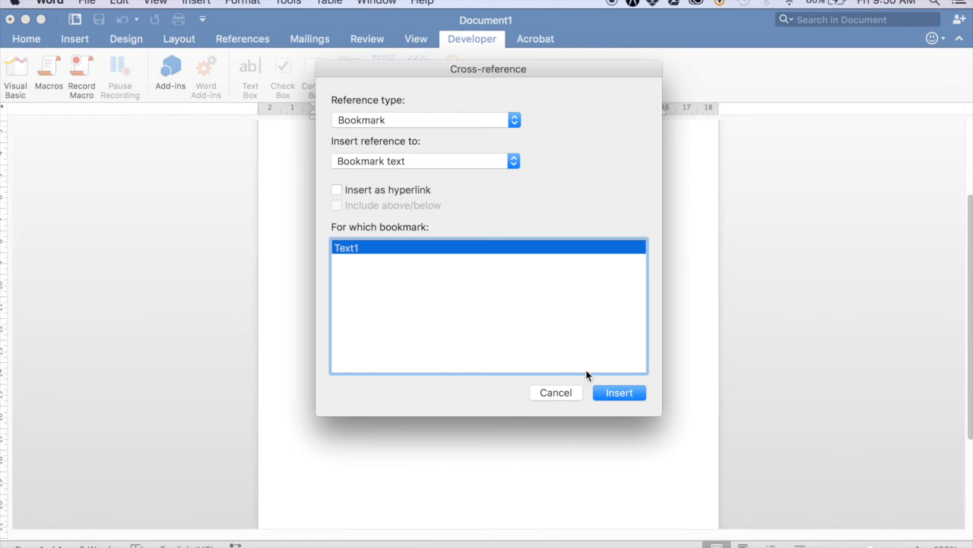
left_click(621, 393)
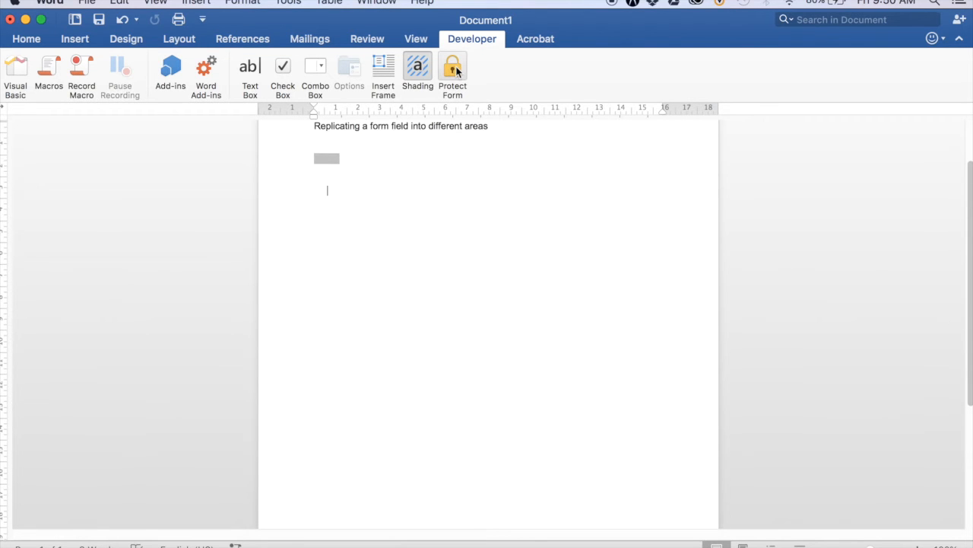
Protect the form and fill the field with "different" so the cross-reference repeats it.
left_click(452, 67)
type("different")
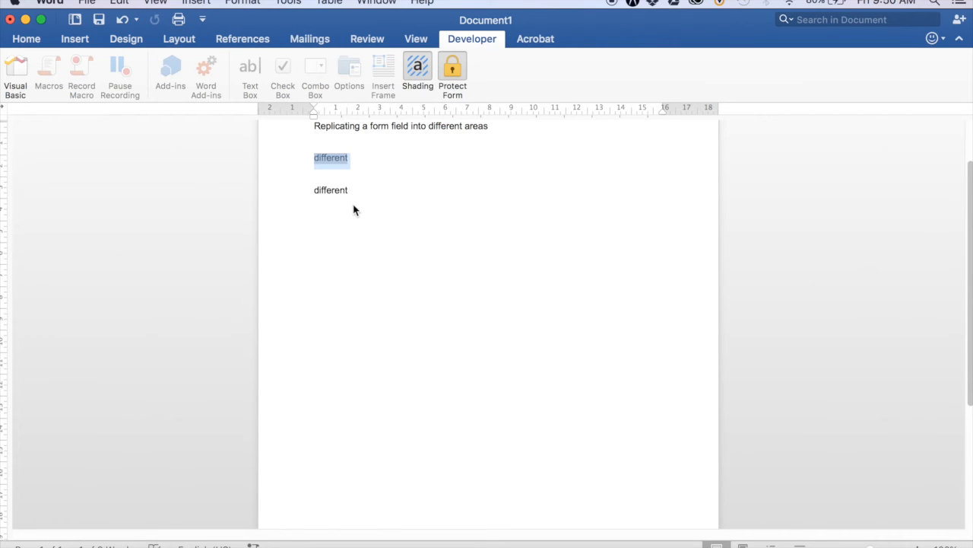
mouse_move(367, 183)
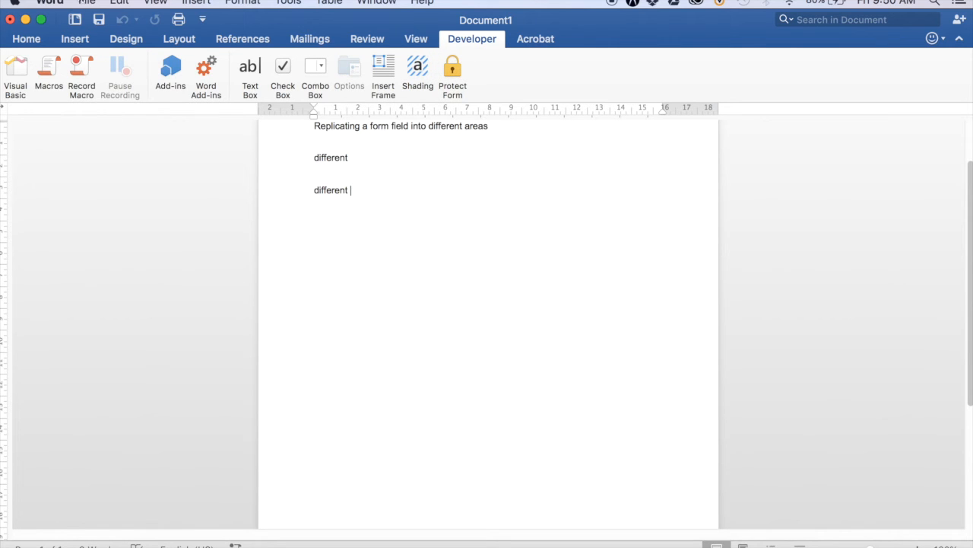
left_click(94, 6)
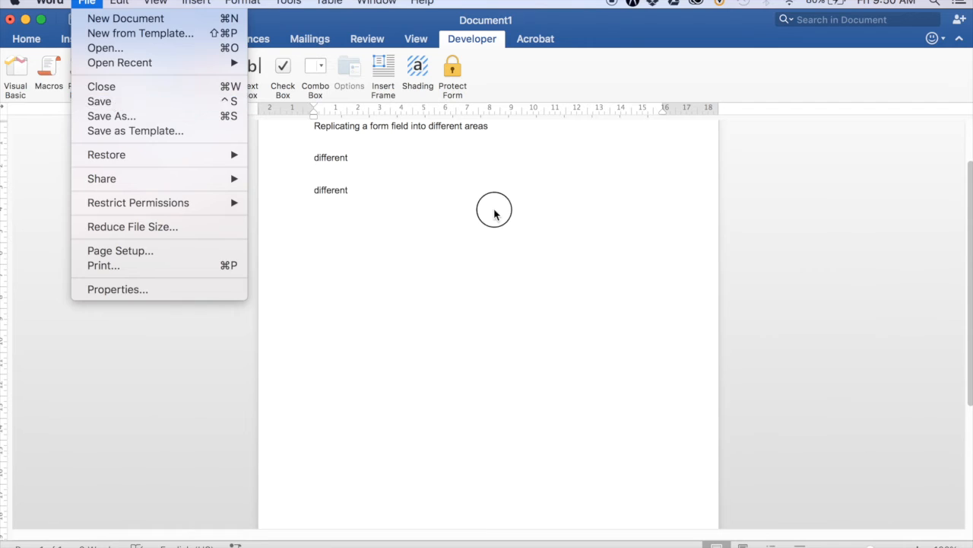
left_click(495, 210)
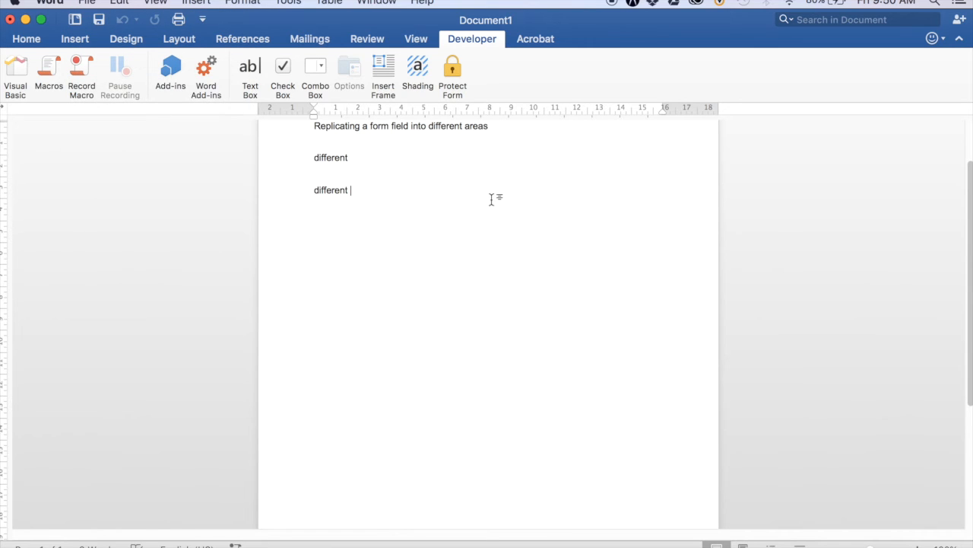